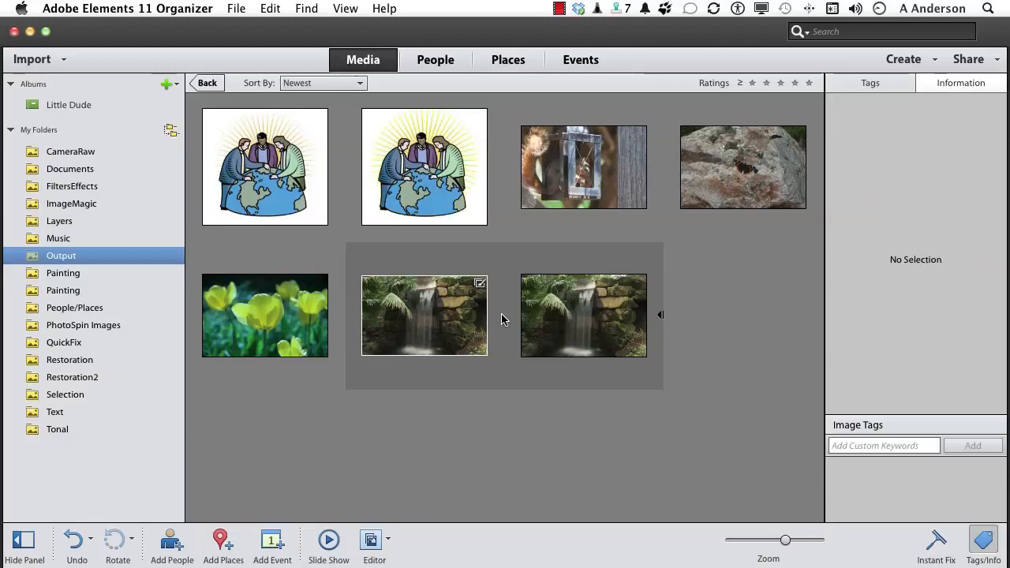
mouse_move(480, 292)
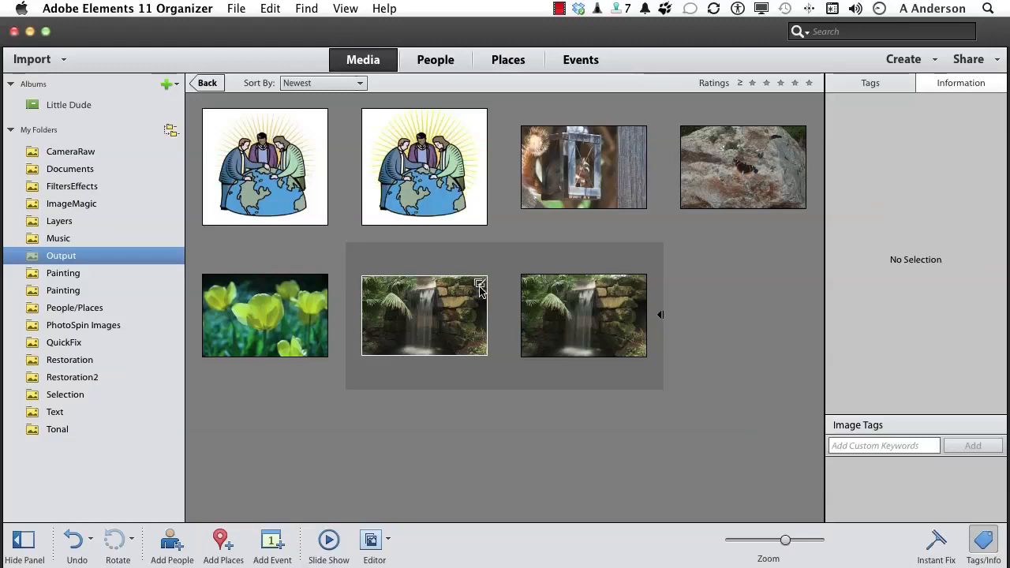
mouse_move(480, 285)
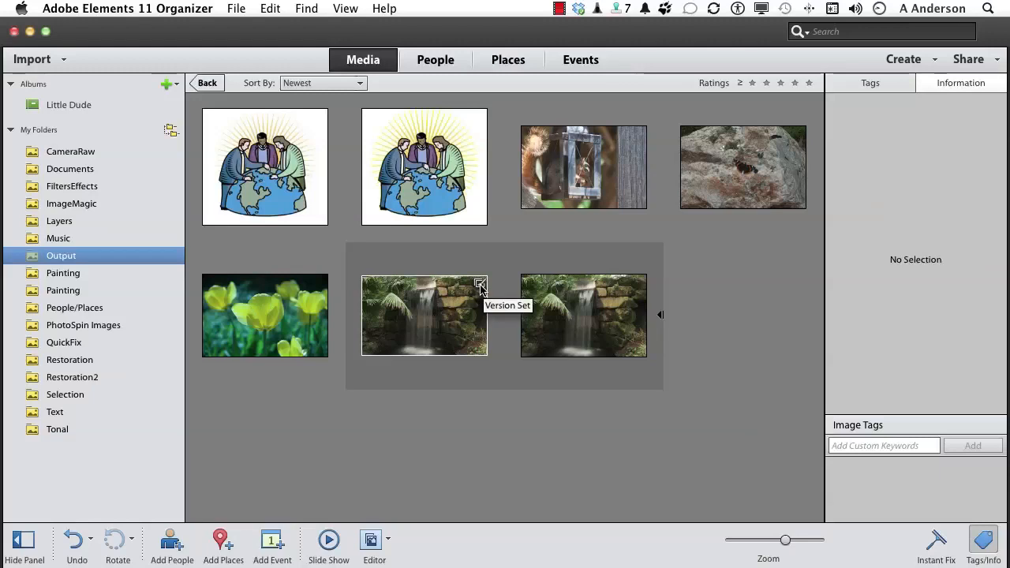
Compare the edited JPEG and WaterFeature.psd details, then edit the PSD in the Editor.
left_click(424, 315)
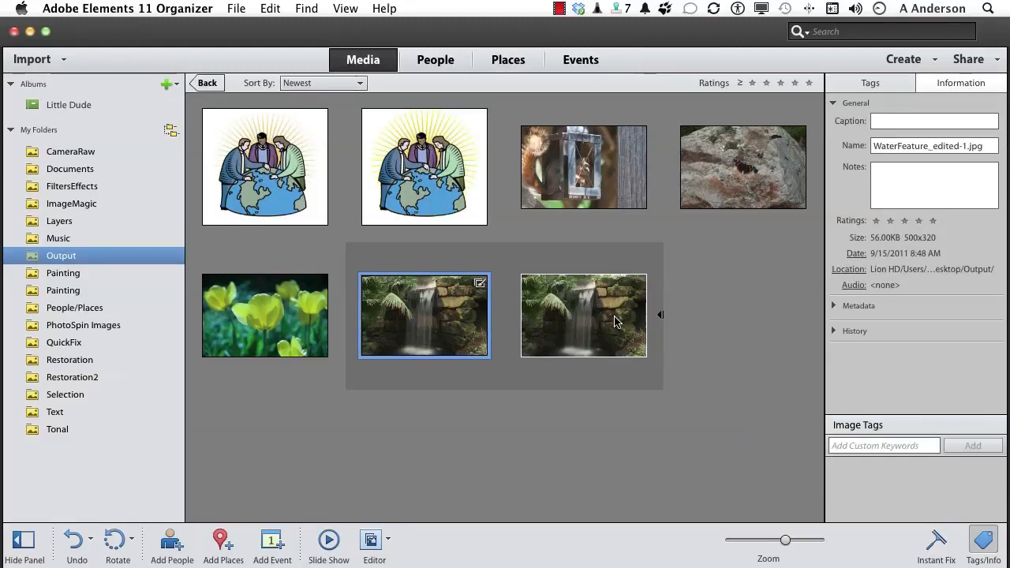
left_click(583, 315)
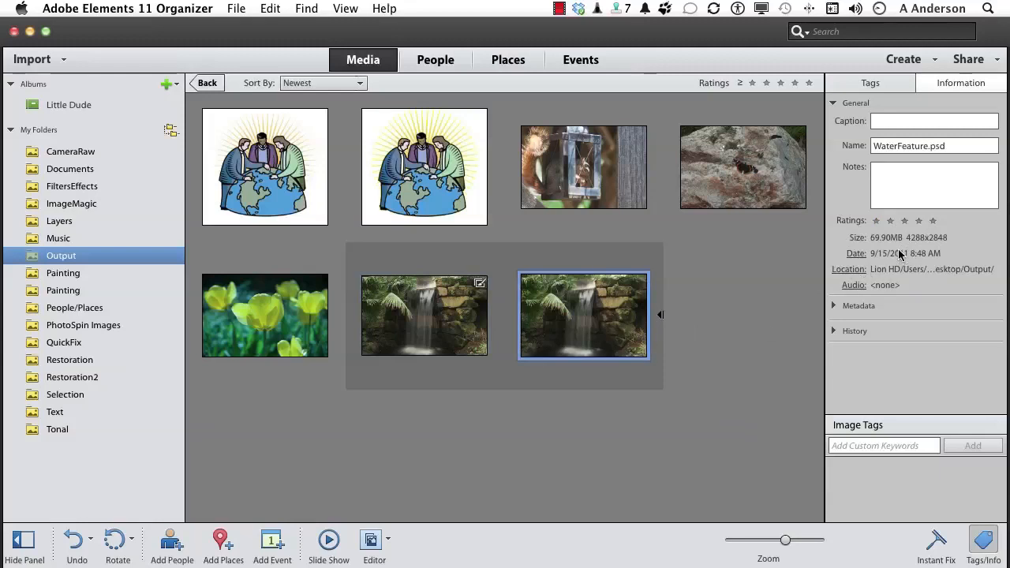
mouse_move(545, 349)
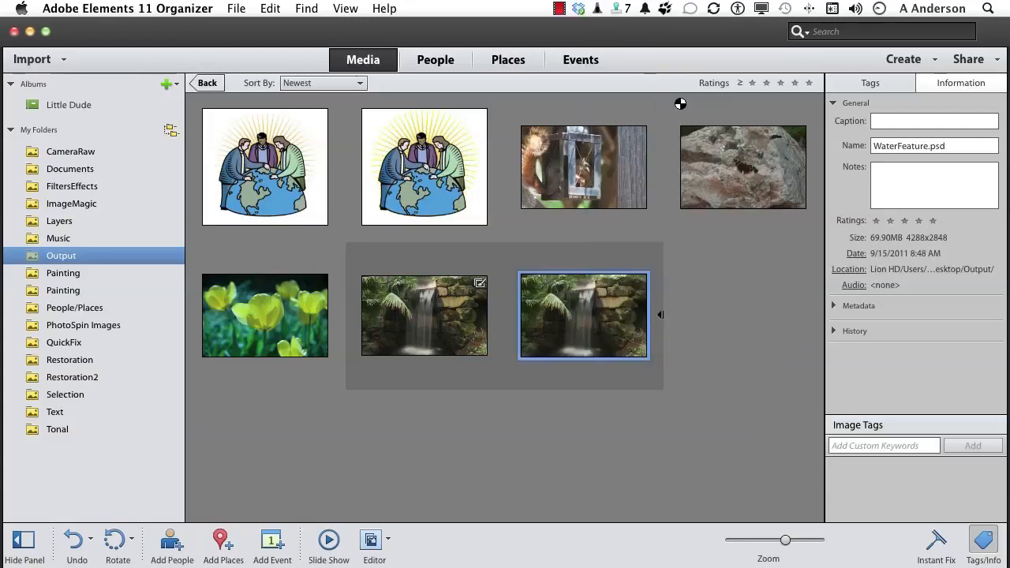
left_click(374, 540)
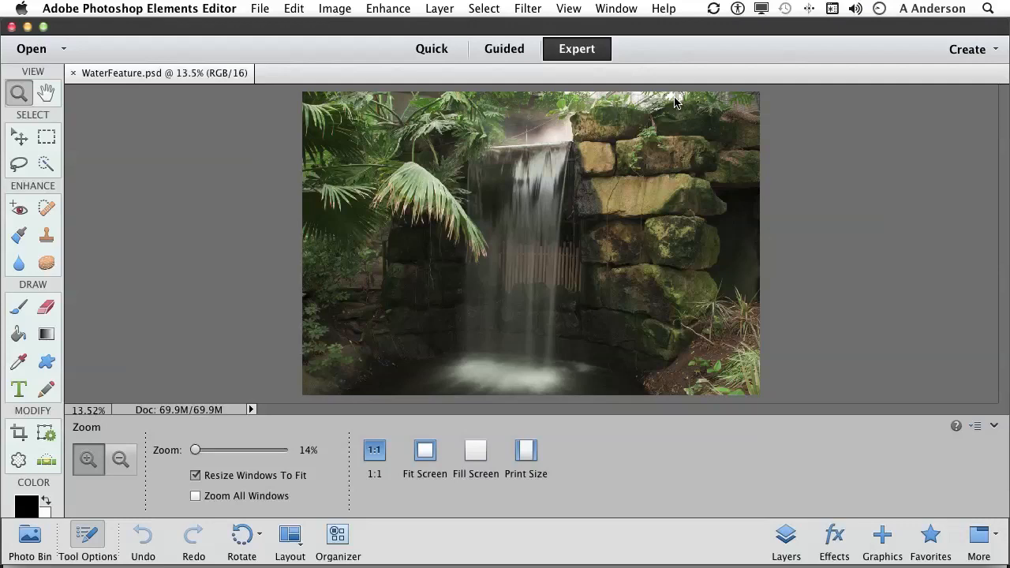
Show Image Size for WaterFeature.psd (4288×2848, 240 ppi), toggling Resample Image off and on.
left_click(334, 8)
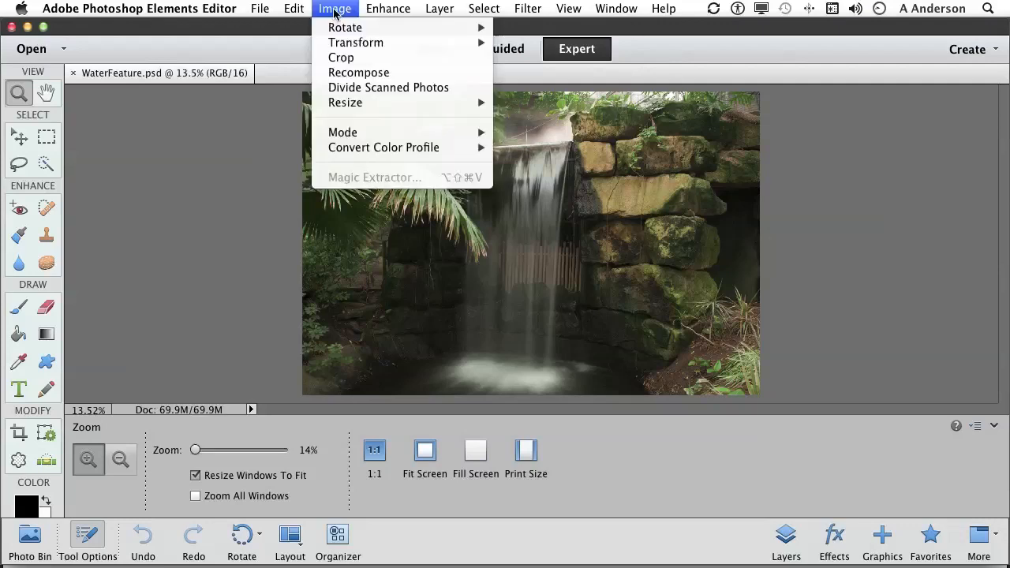
mouse_move(346, 102)
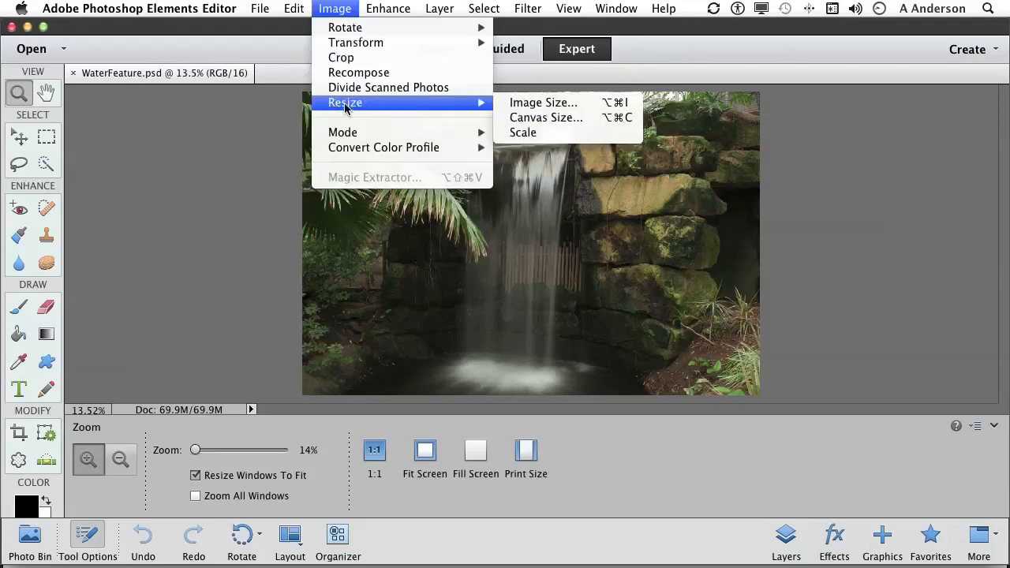
left_click(542, 103)
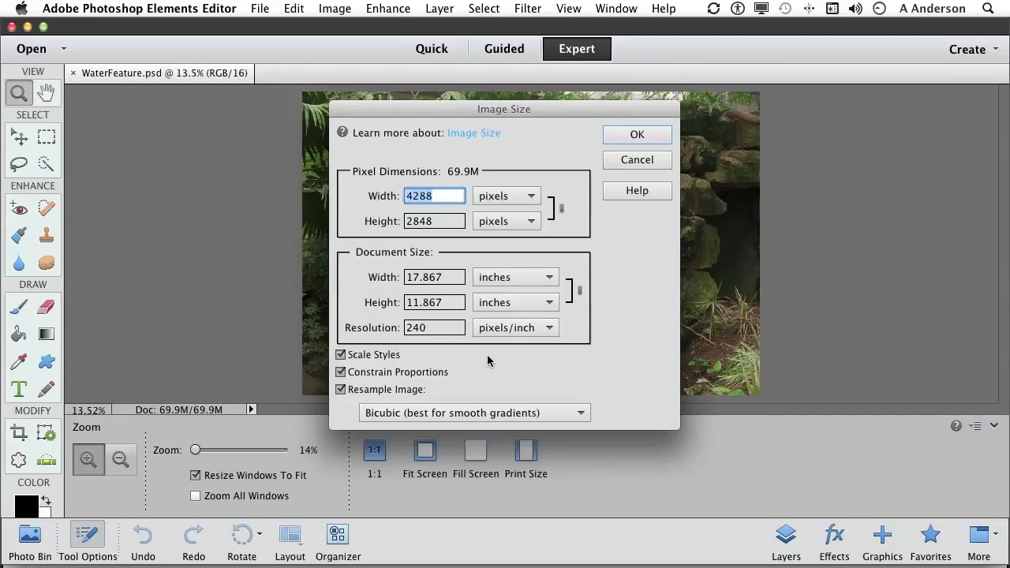
left_click(341, 389)
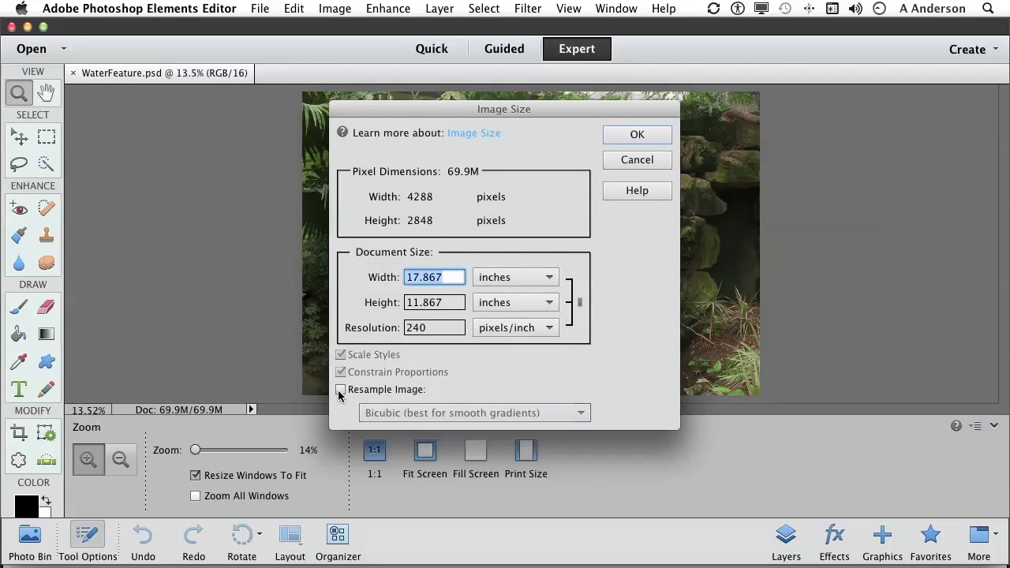
left_click(340, 389)
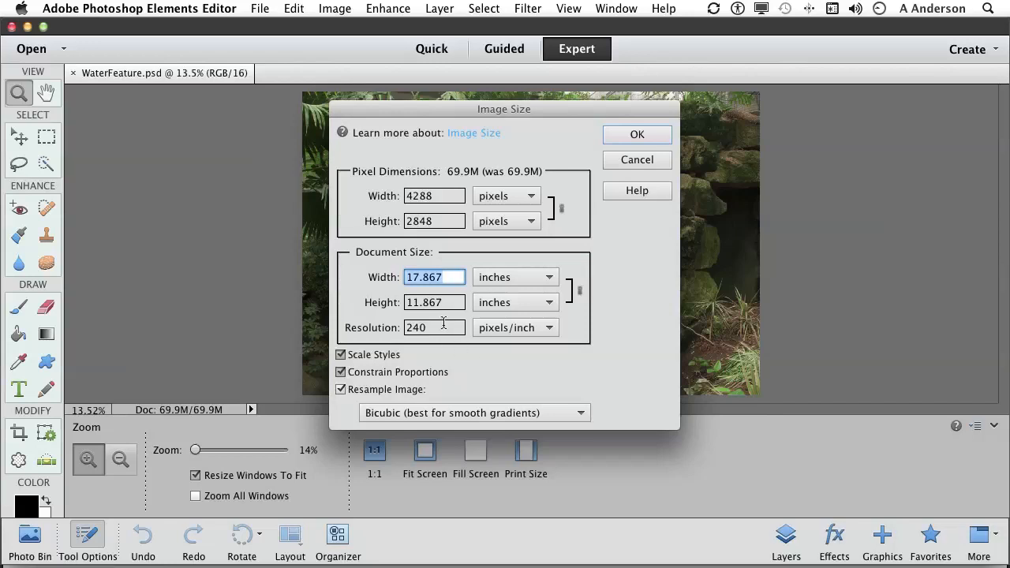
Enter a trial 300 ppi resolution, reset the values, and cancel Image Size.
type("300")
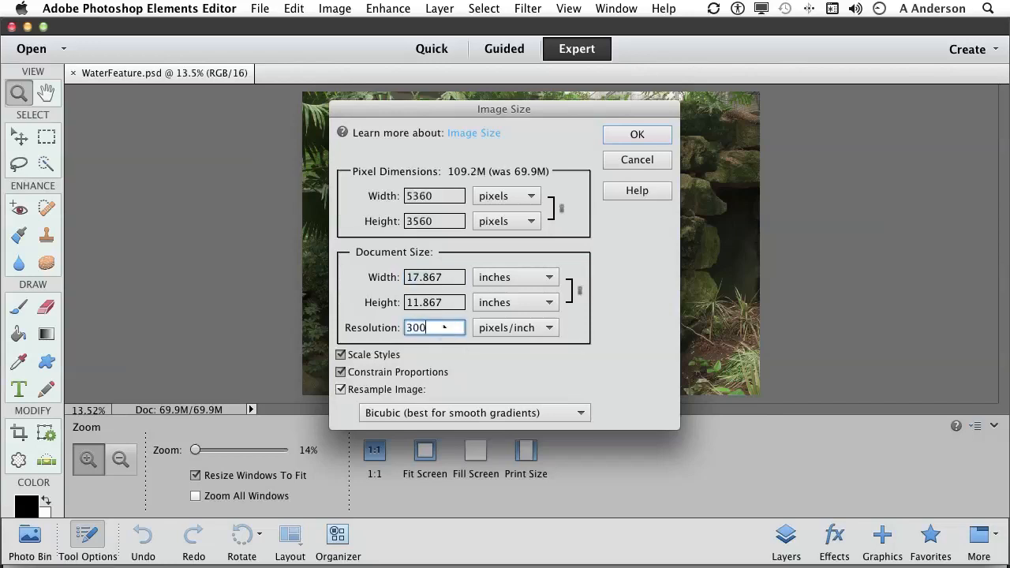
mouse_move(535, 183)
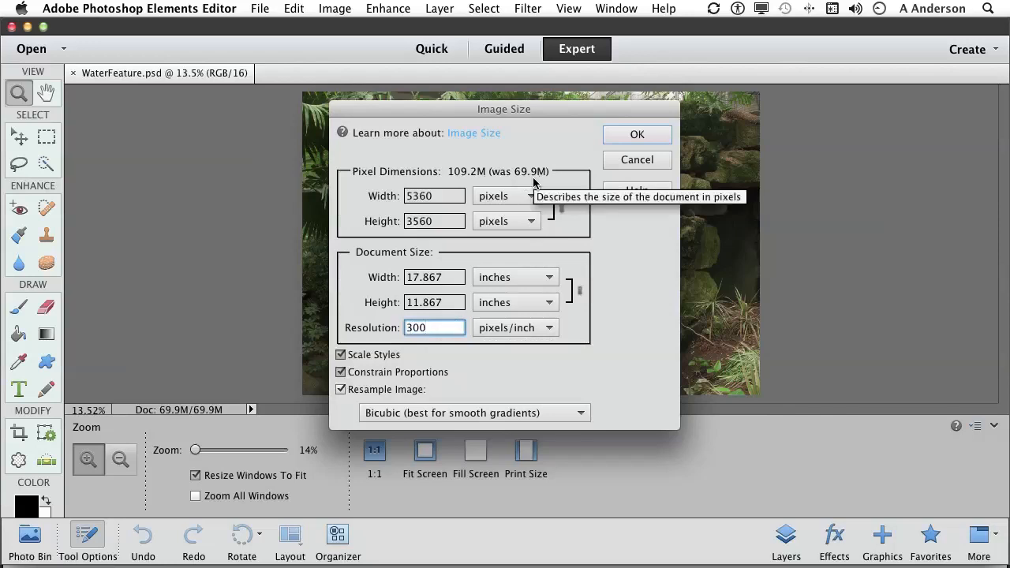
mouse_move(462, 187)
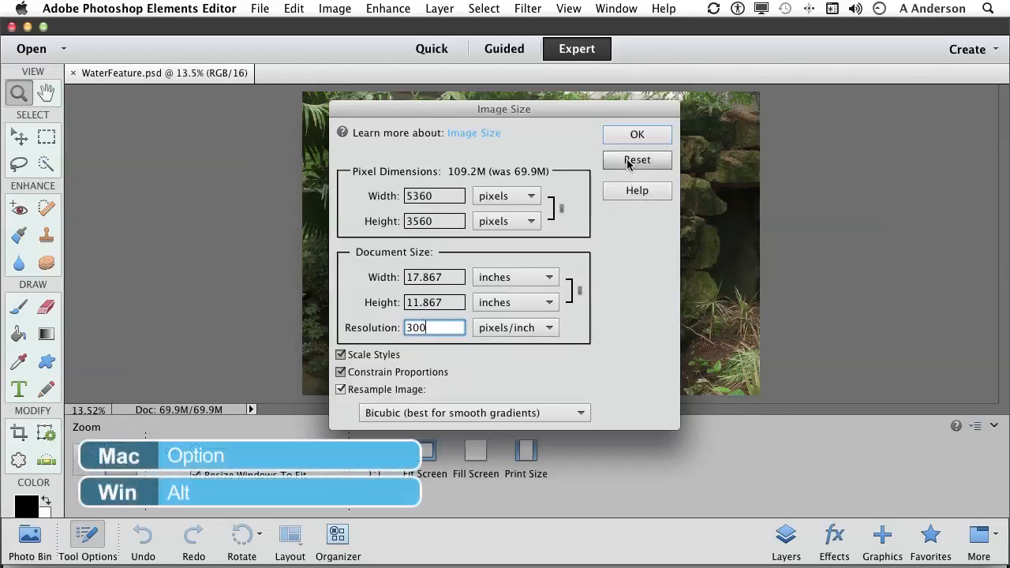
left_click(637, 159)
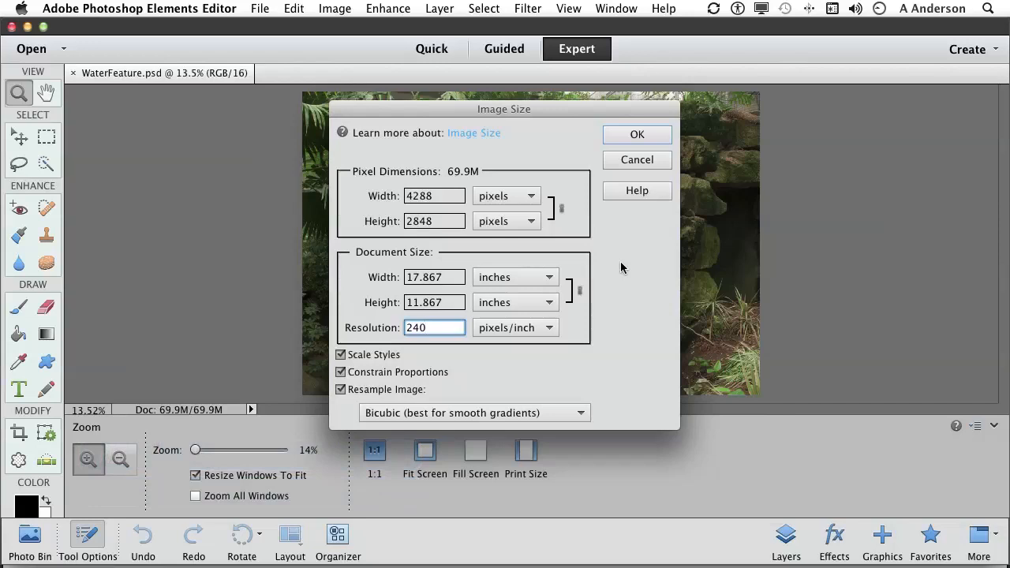
left_click(426, 328)
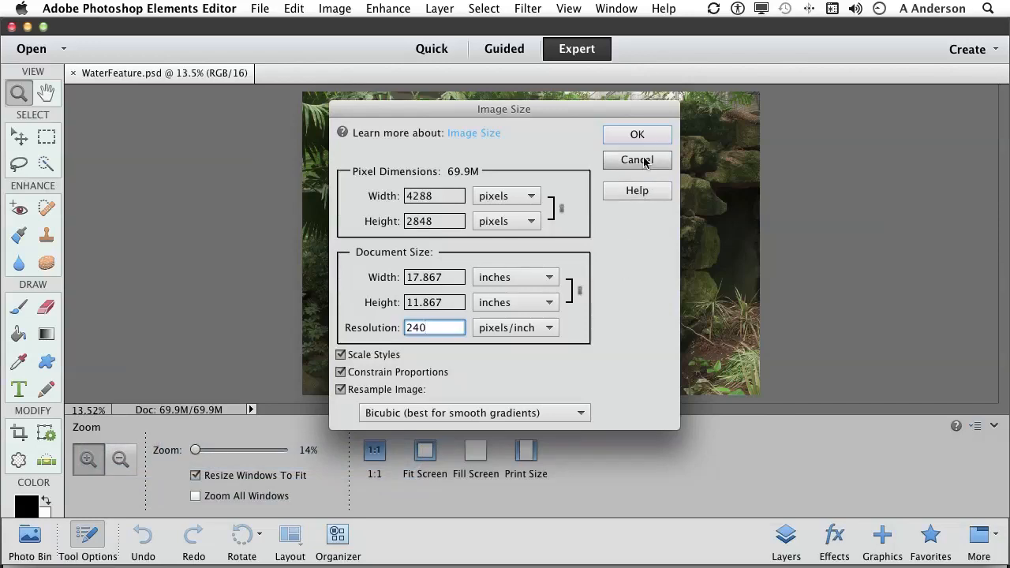
left_click(636, 159)
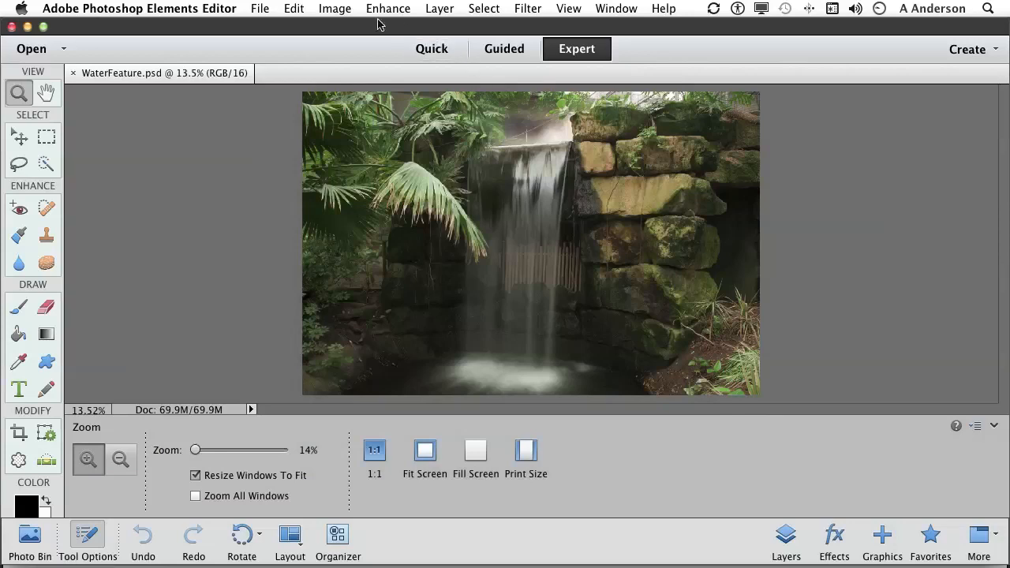
Reopen Image Size with Resample Image off, keeping pixels fixed at 4288×2848.
left_click(334, 8)
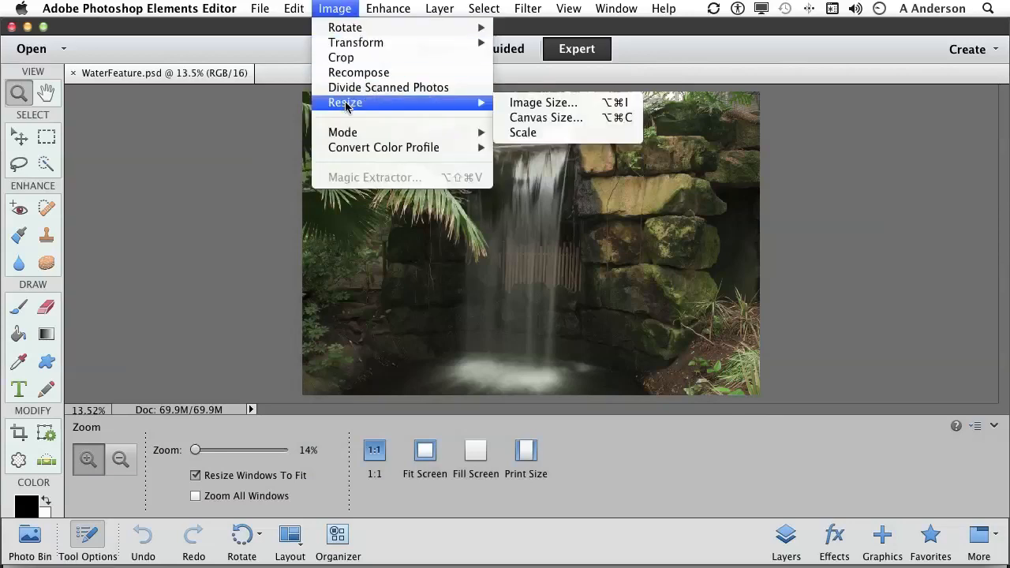
left_click(543, 102)
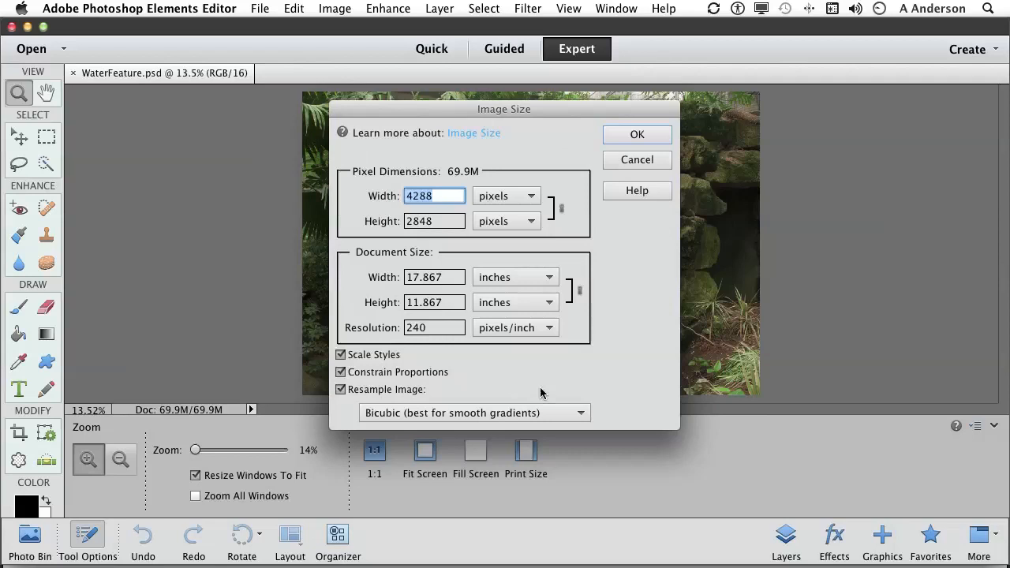
mouse_move(551, 394)
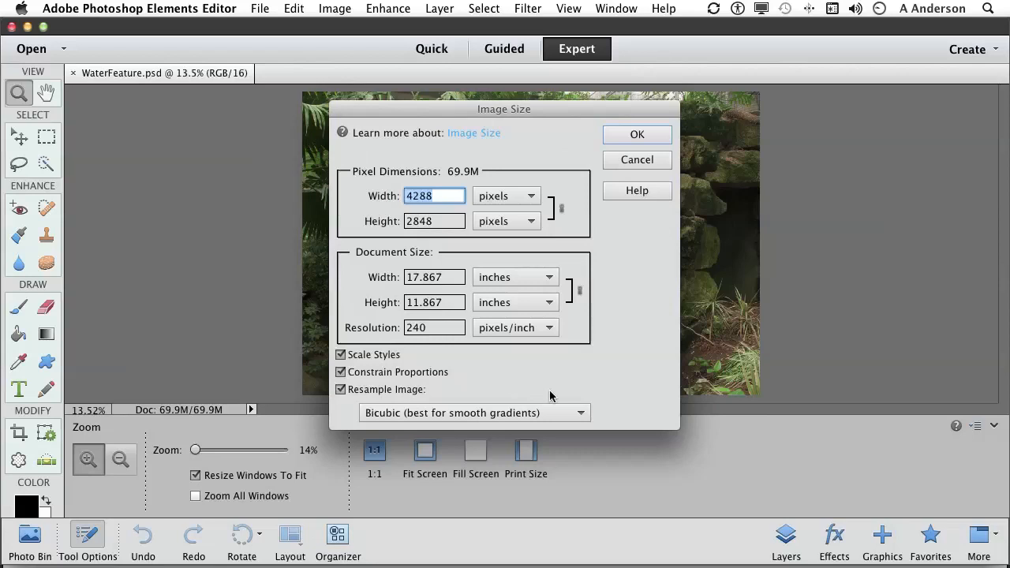
left_click(341, 389)
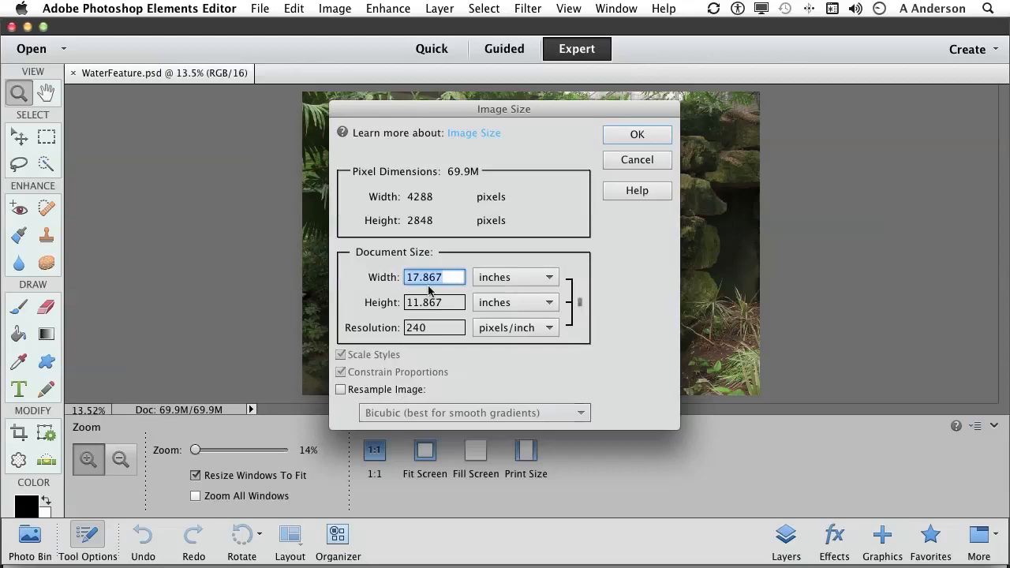
mouse_move(391, 372)
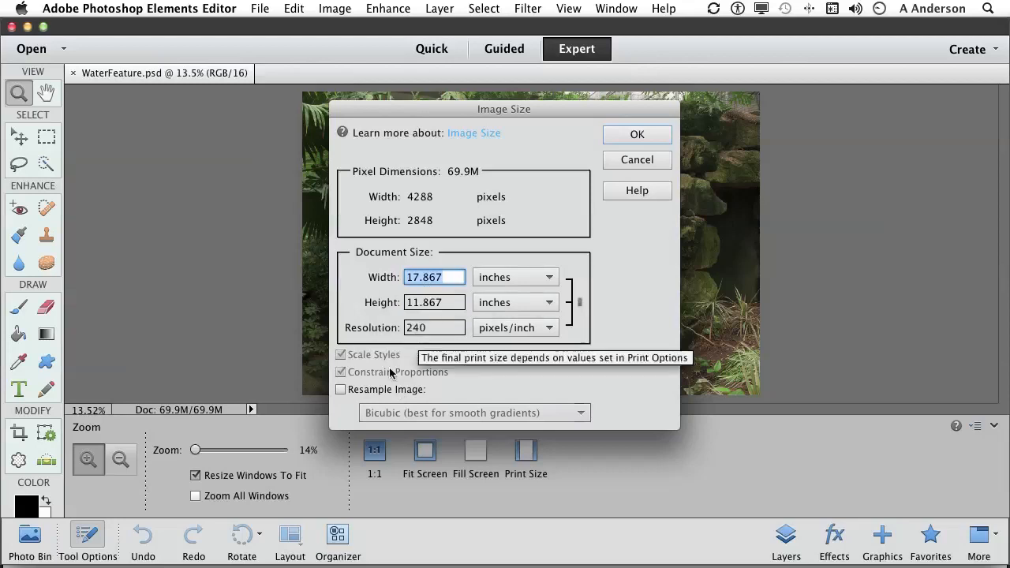
Set document width to 12 inches, giving 7.97 inches high at 357.333 ppi.
type("10")
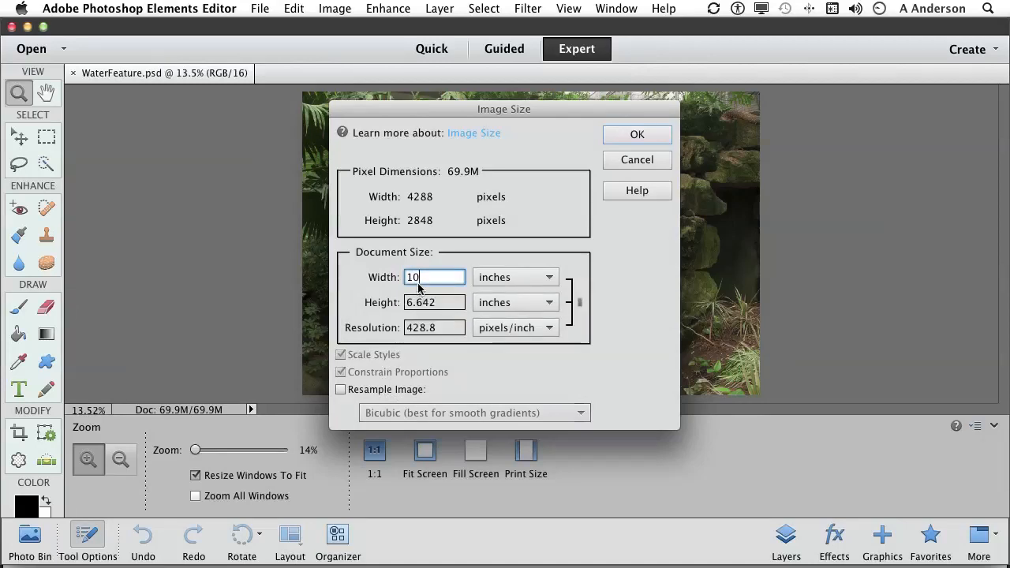
type("11")
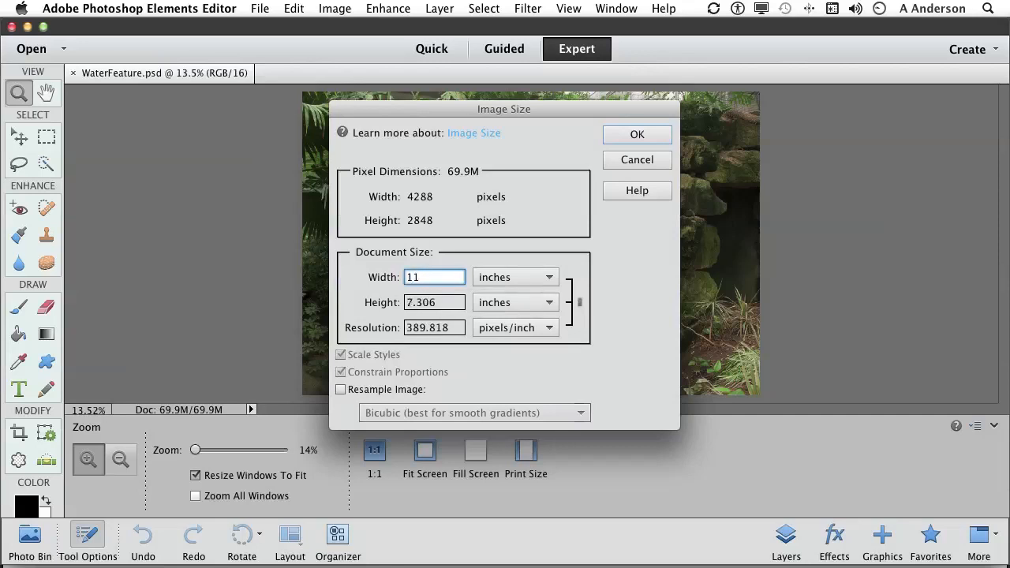
type("12")
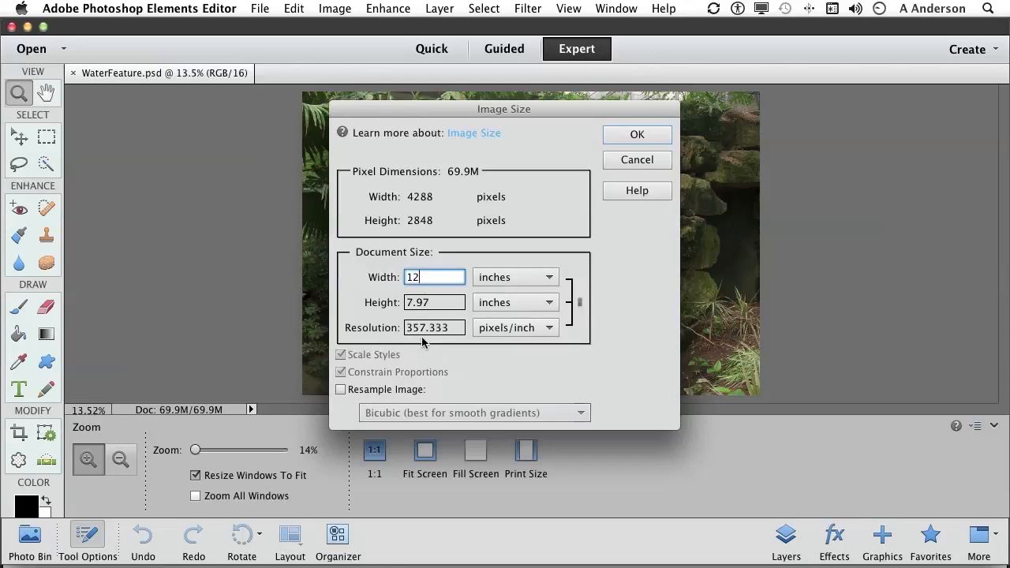
mouse_move(445, 344)
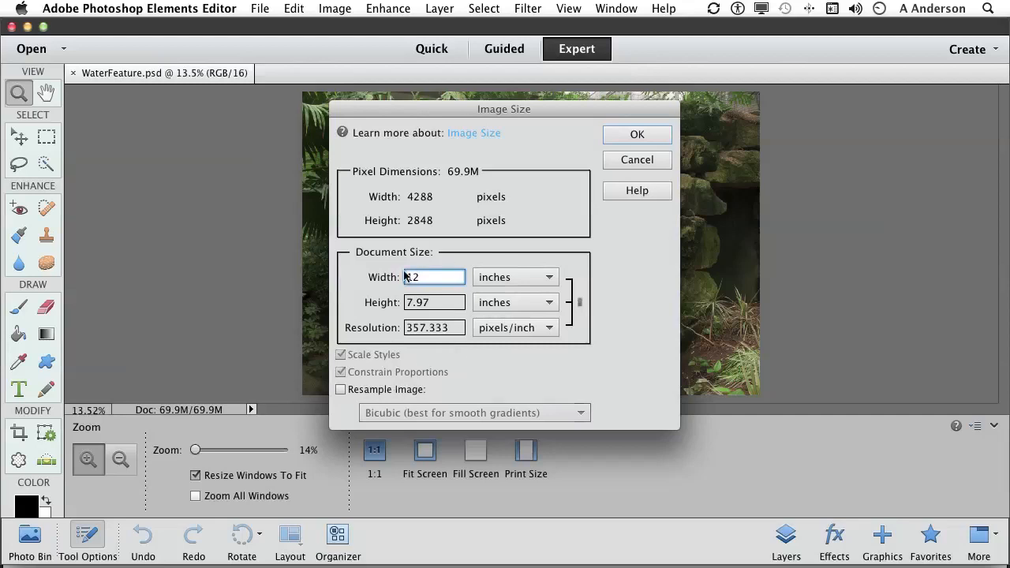
type("12")
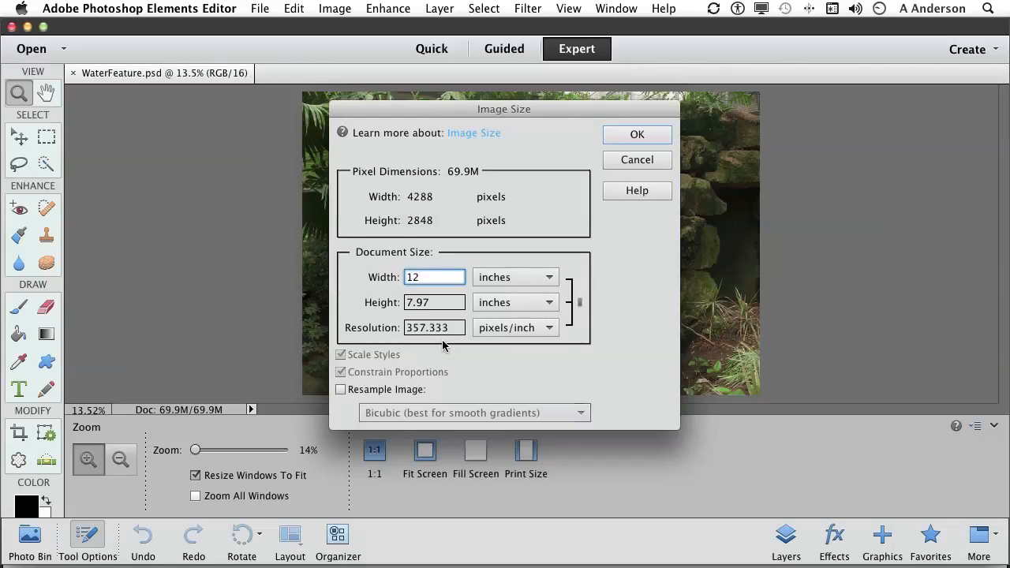
left_click(434, 277)
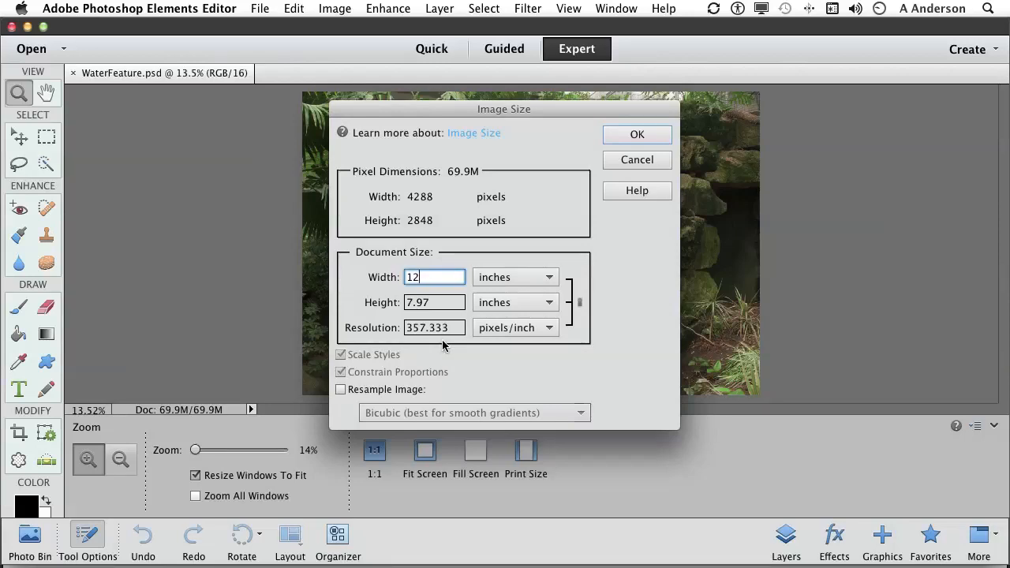
Resample with Bicubic Sharper at 300 ppi, resizing to 3600×2391 pixels.
left_click(340, 389)
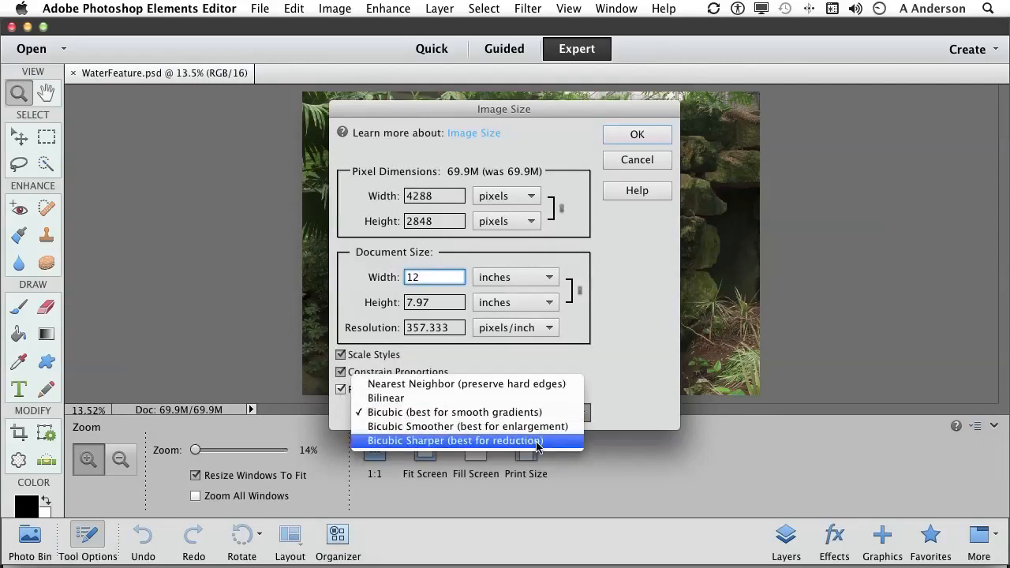
left_click(454, 440)
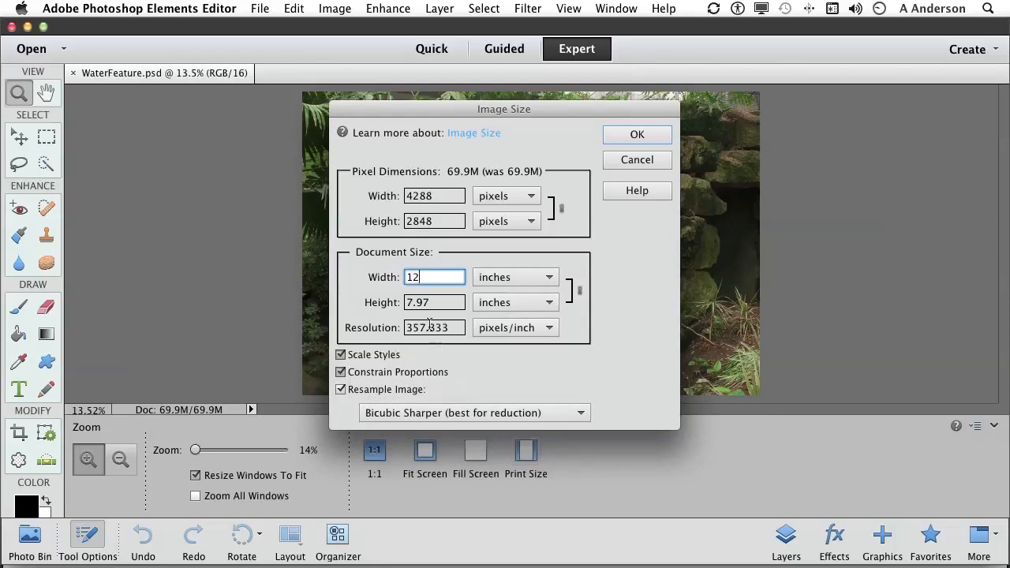
type("300")
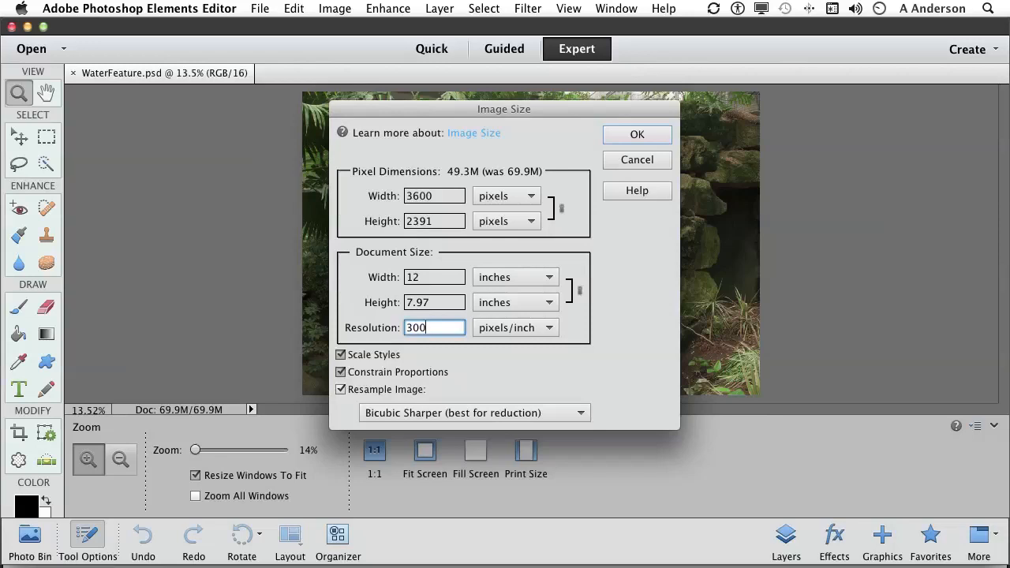
left_click(636, 134)
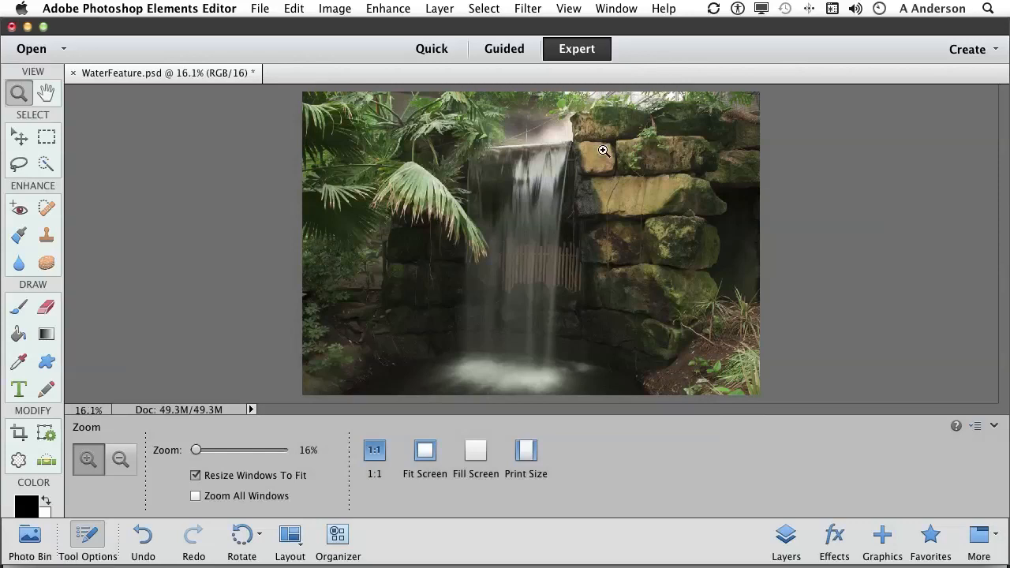
mouse_move(608, 213)
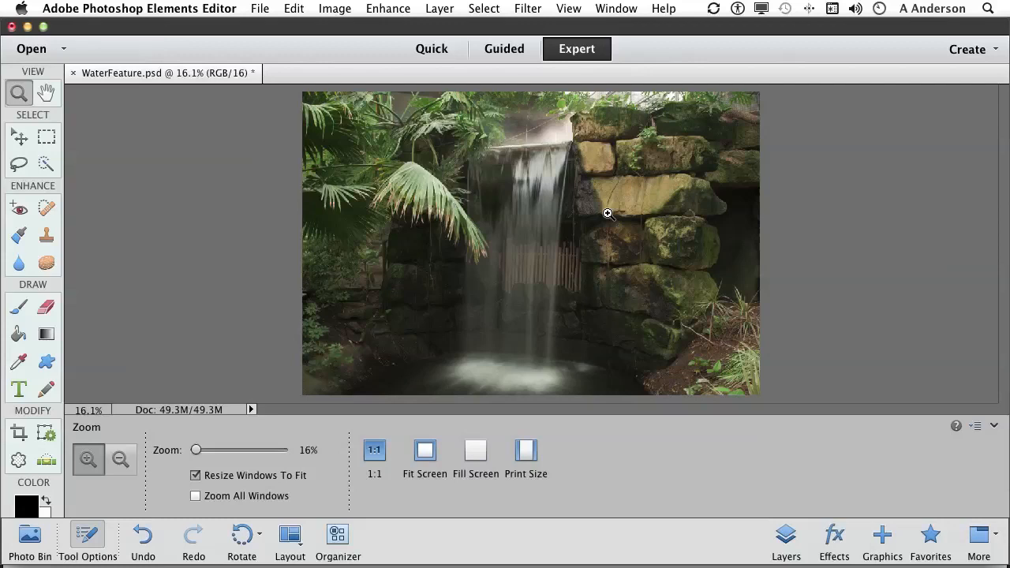
mouse_move(265, 11)
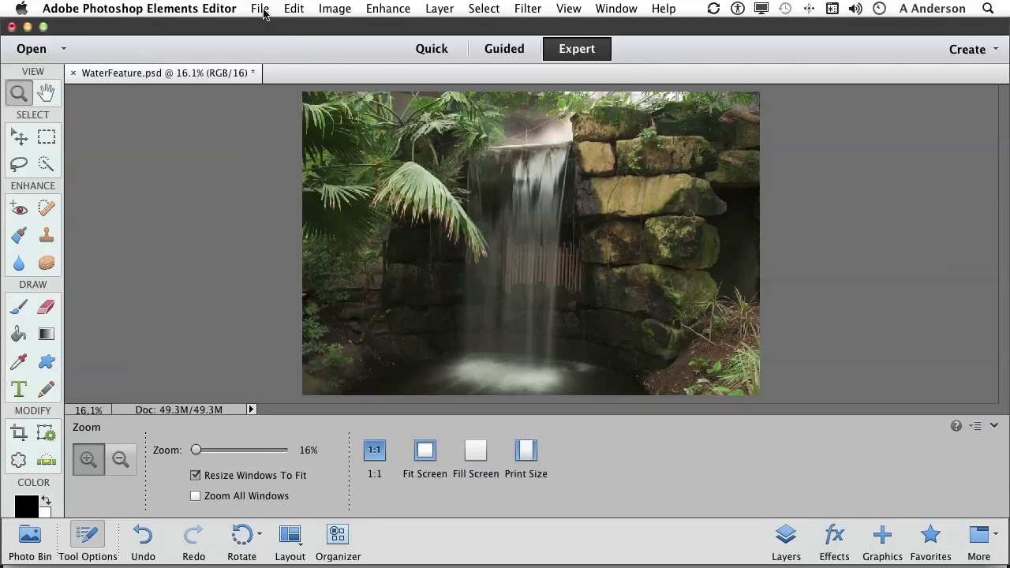
Bring up the File menu to start saving the resized photo.
left_click(260, 9)
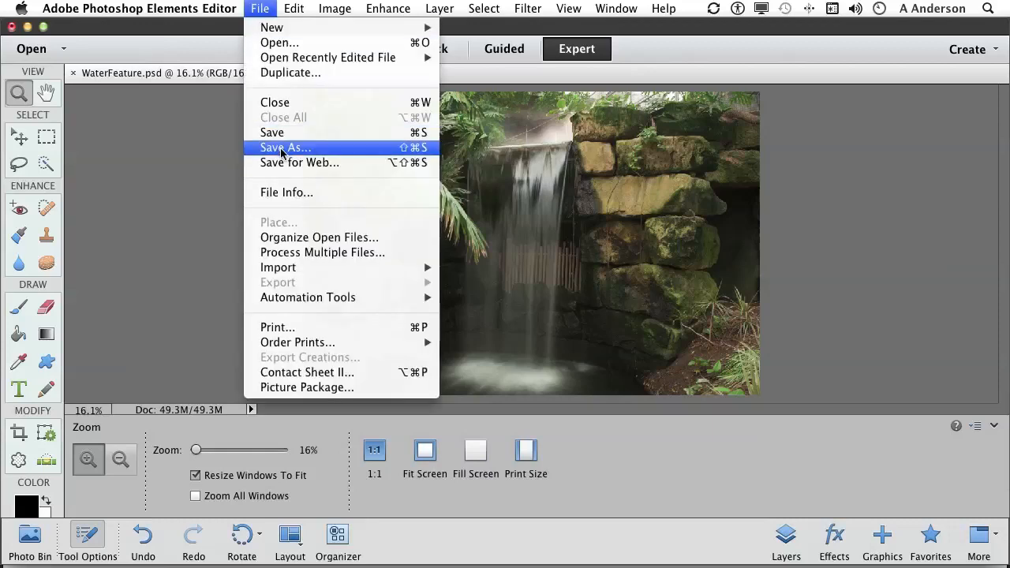
Save As WaterFeature_edited-1.tif in TIFF format in the Output folder.
left_click(285, 148)
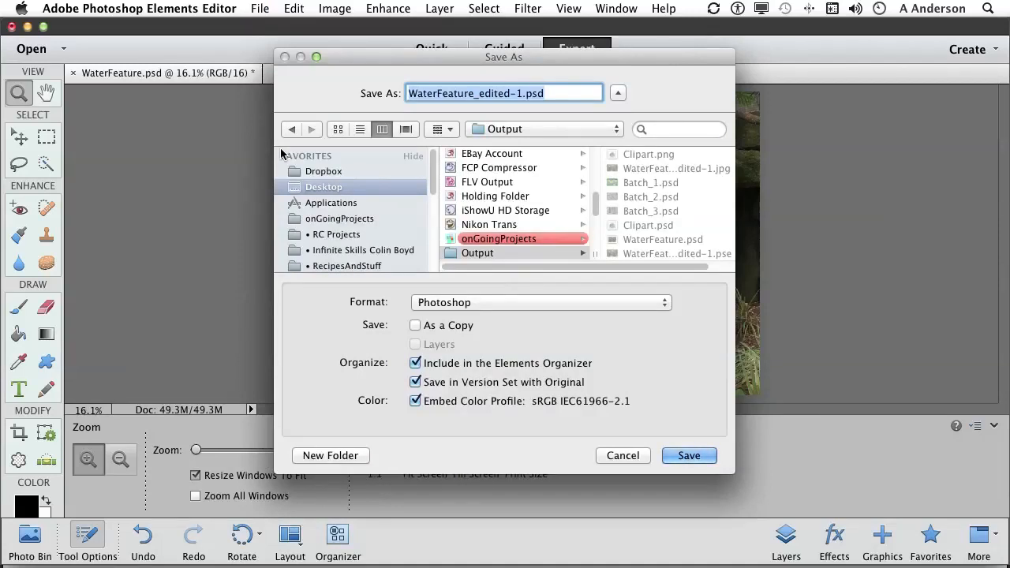
left_click(540, 303)
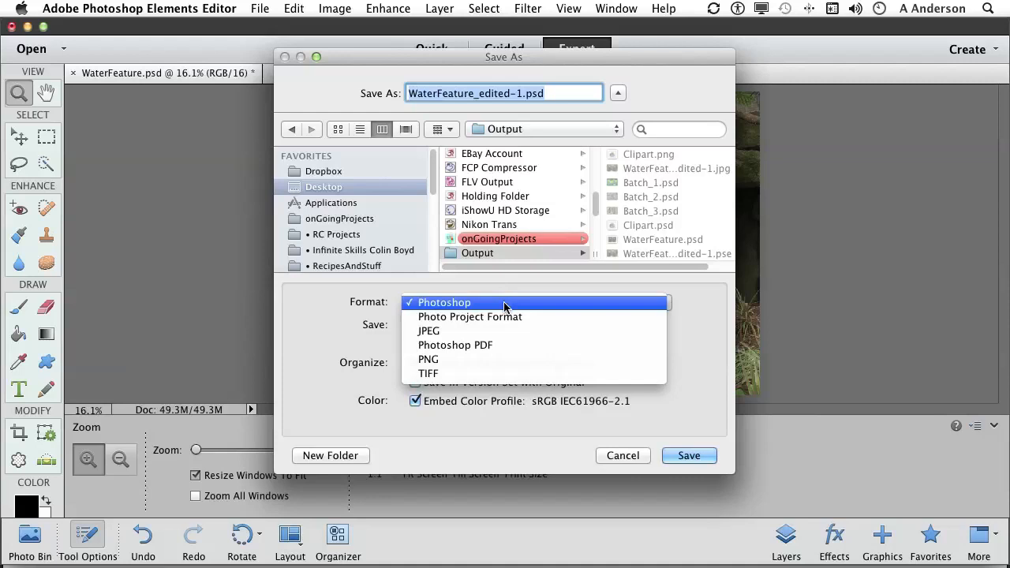
mouse_move(506, 308)
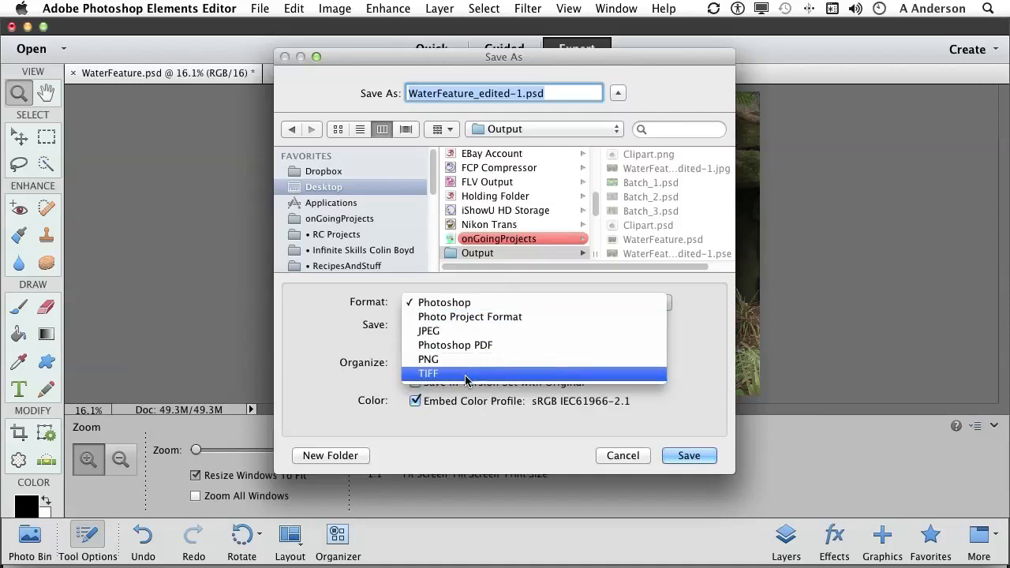
left_click(428, 373)
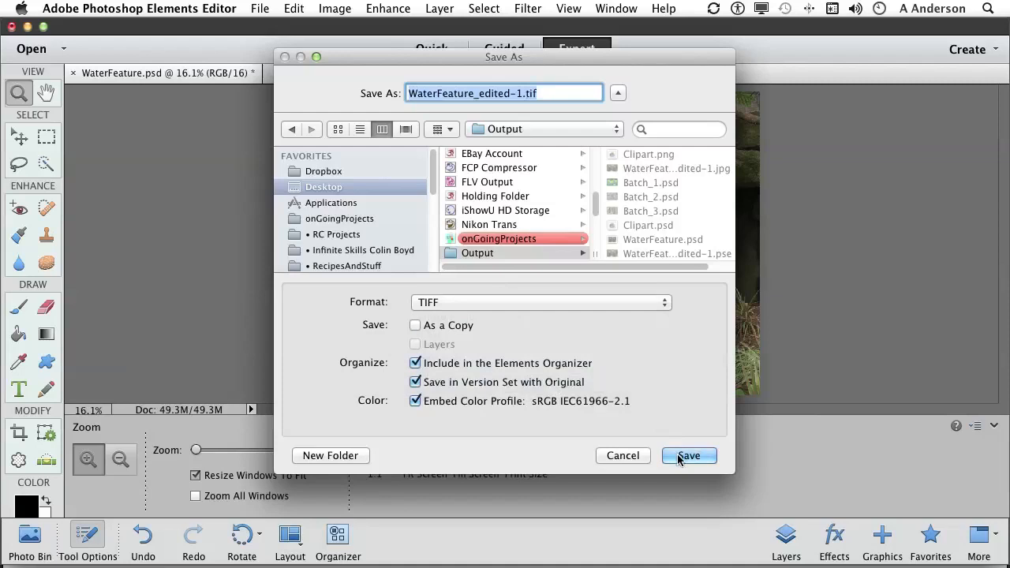
left_click(687, 456)
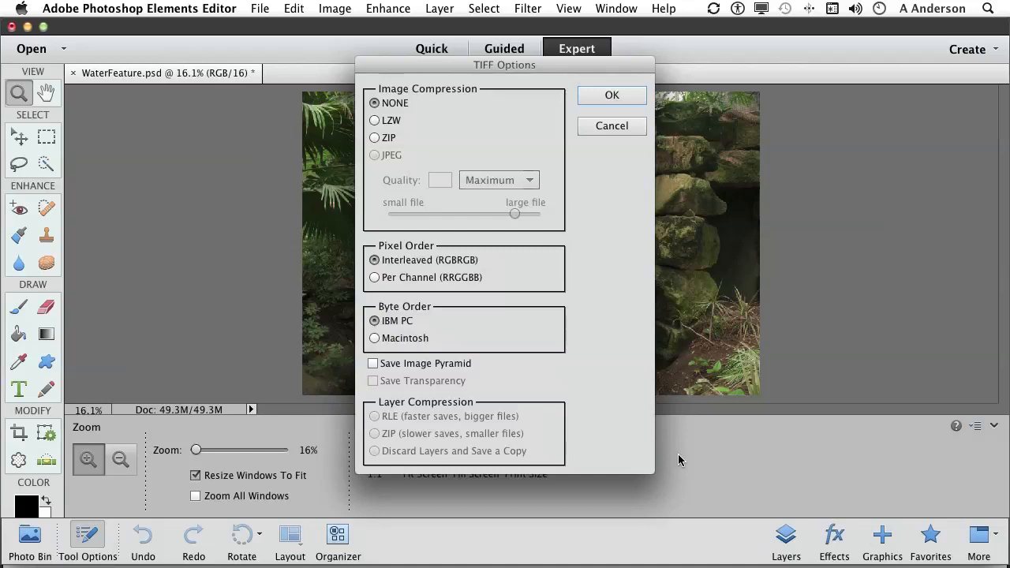
mouse_move(463, 318)
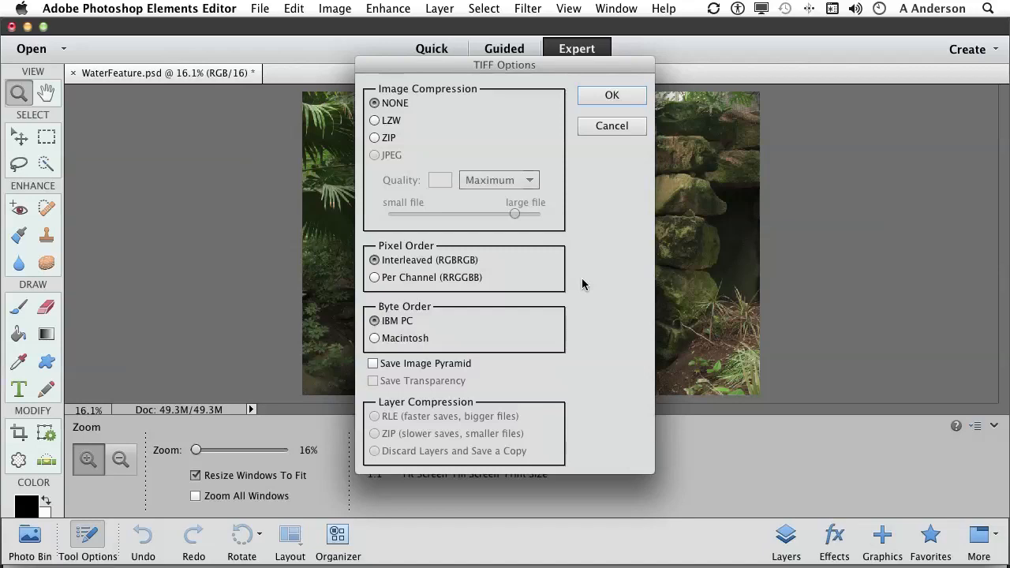
mouse_move(448, 334)
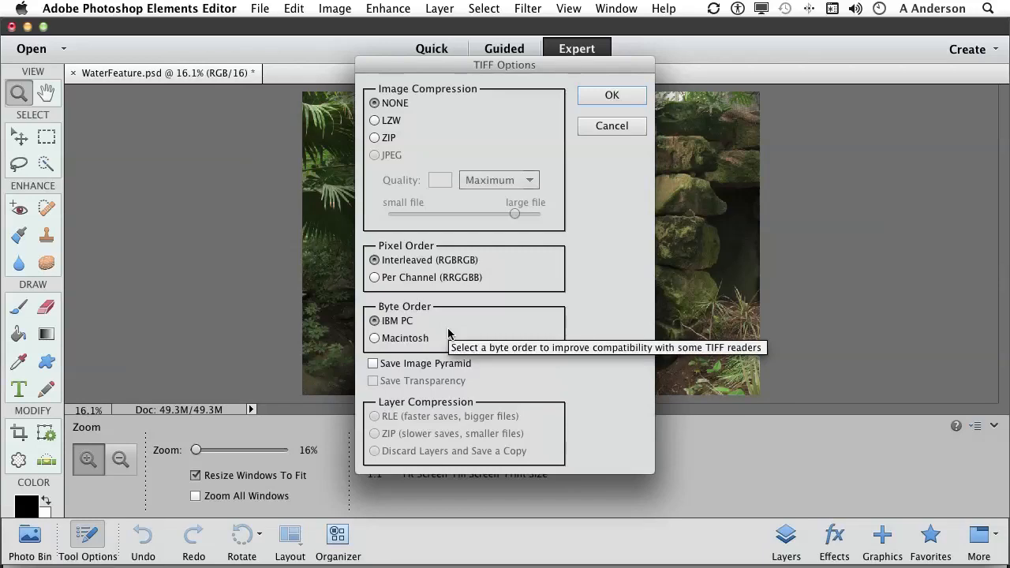
mouse_move(448, 331)
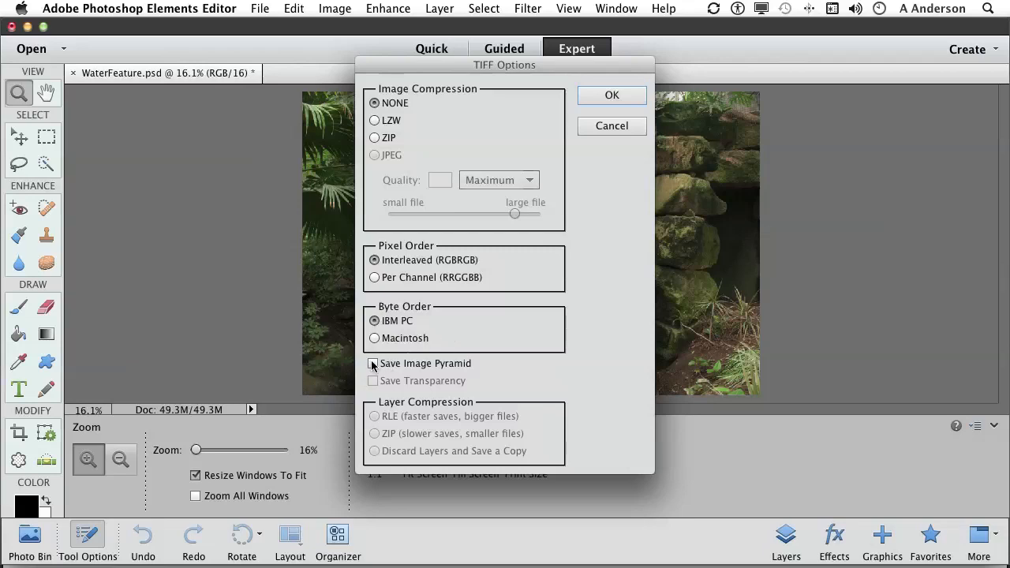
mouse_move(374, 364)
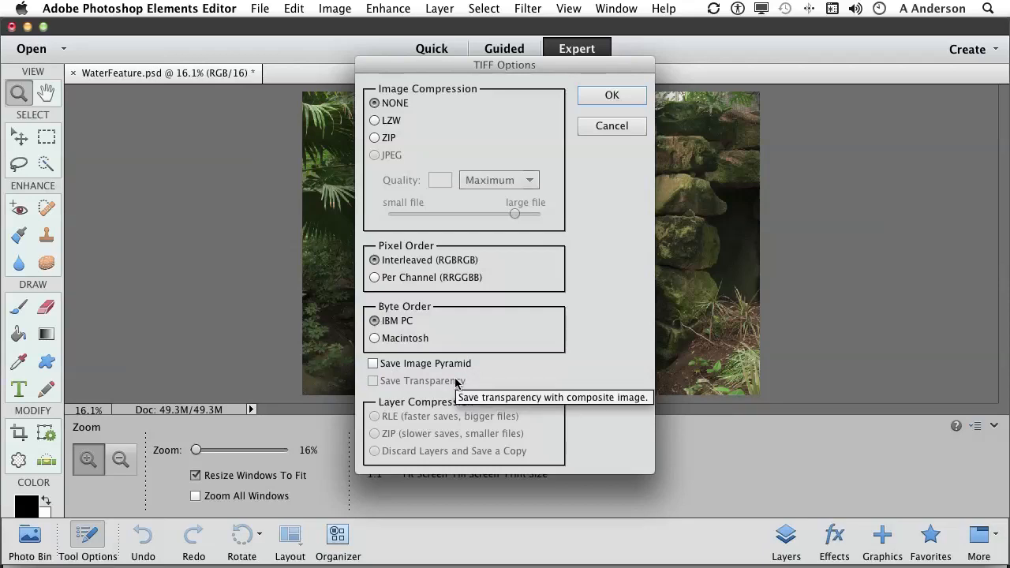
mouse_move(457, 394)
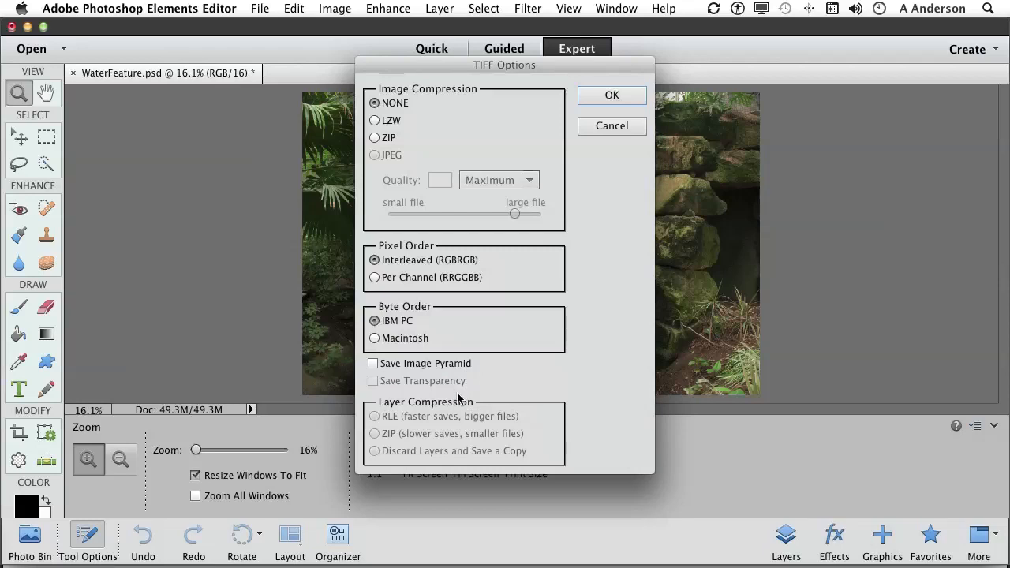
mouse_move(450, 470)
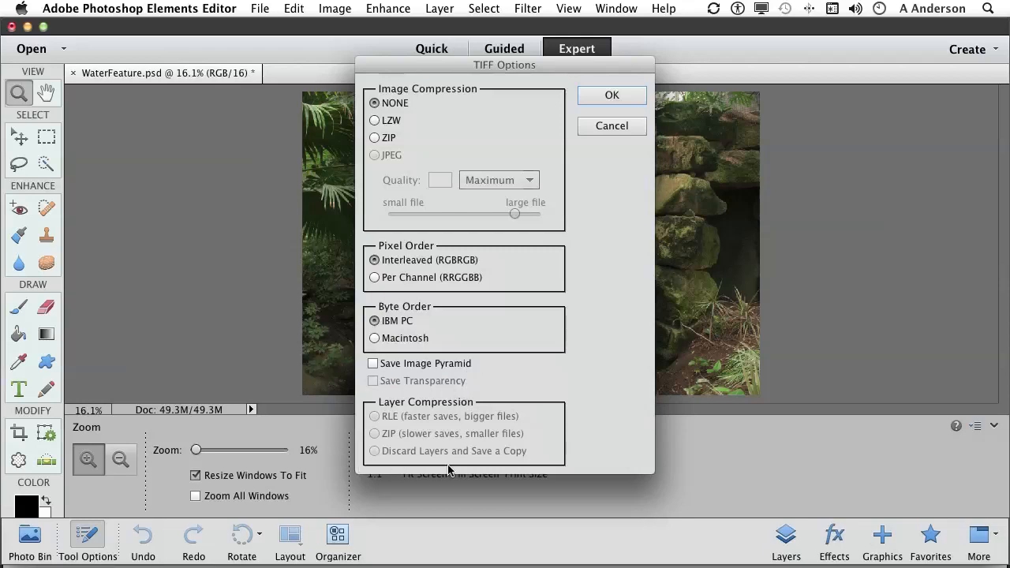
mouse_move(450, 470)
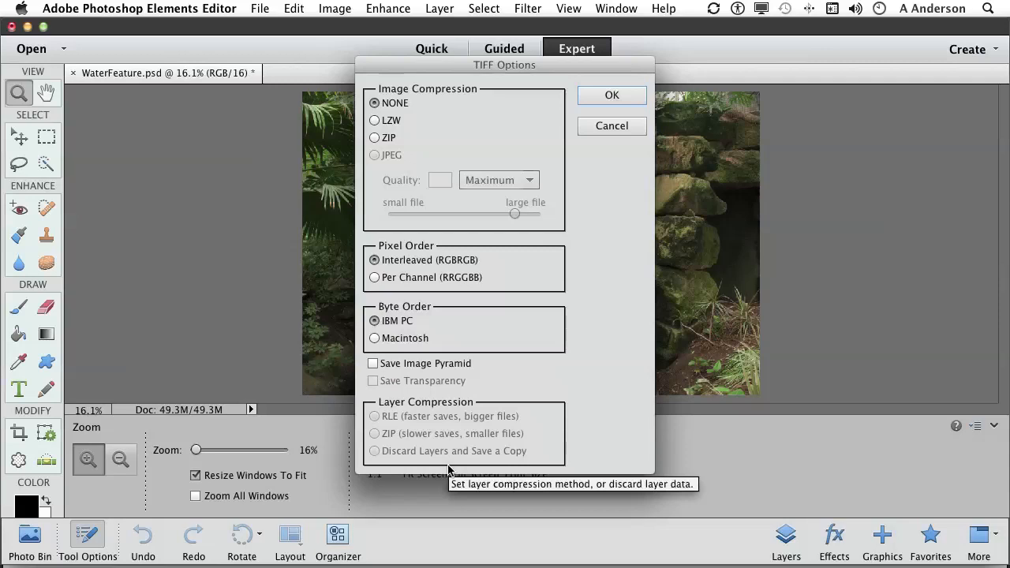
mouse_move(449, 470)
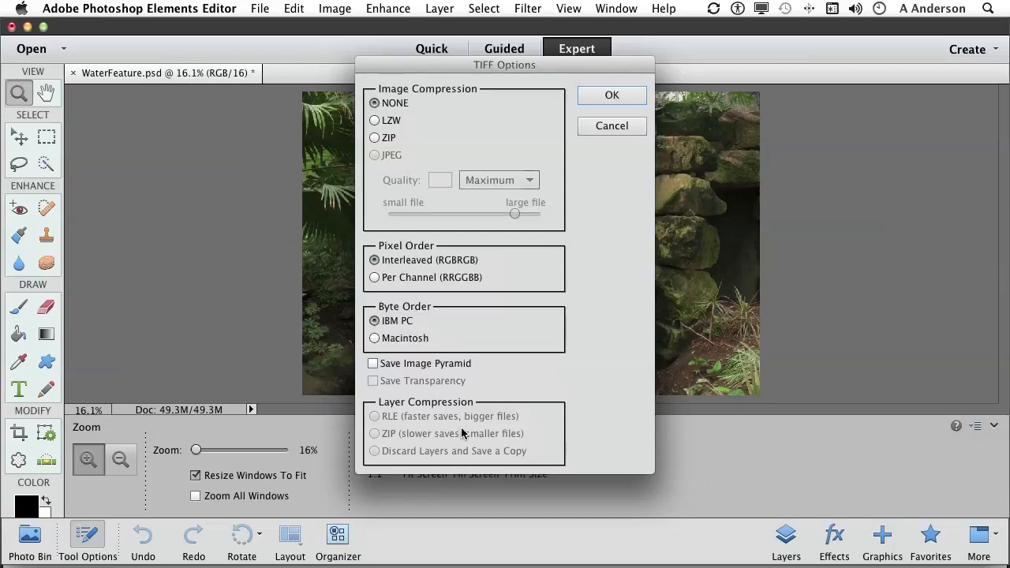
Confirm TIFF Options with image compression left at None.
left_click(612, 95)
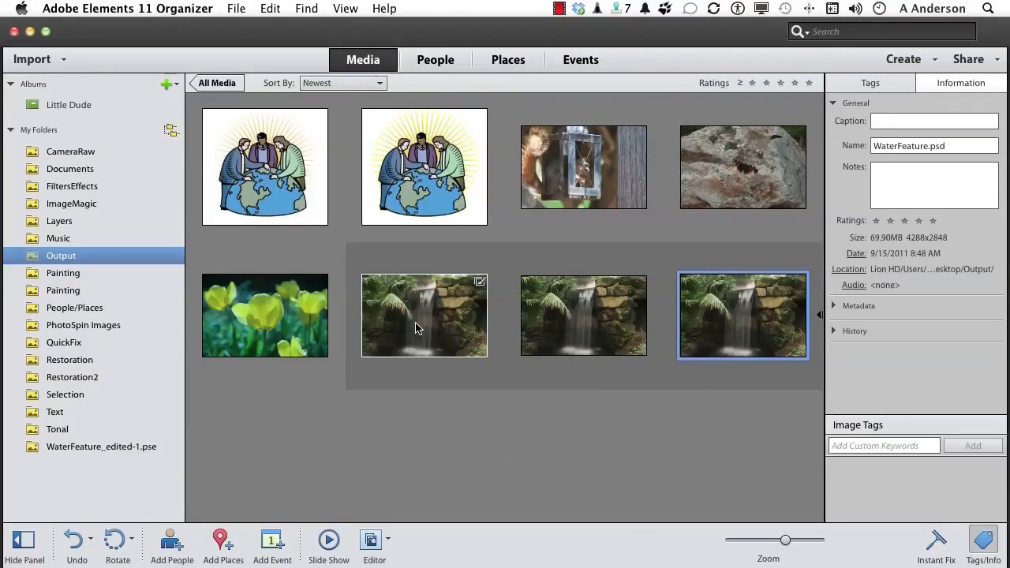
mouse_move(818, 326)
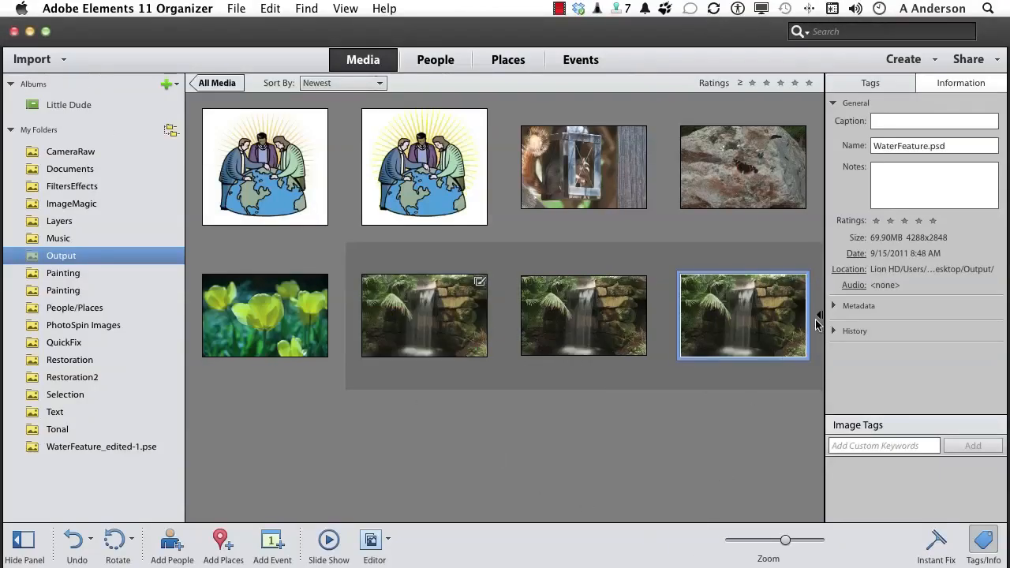